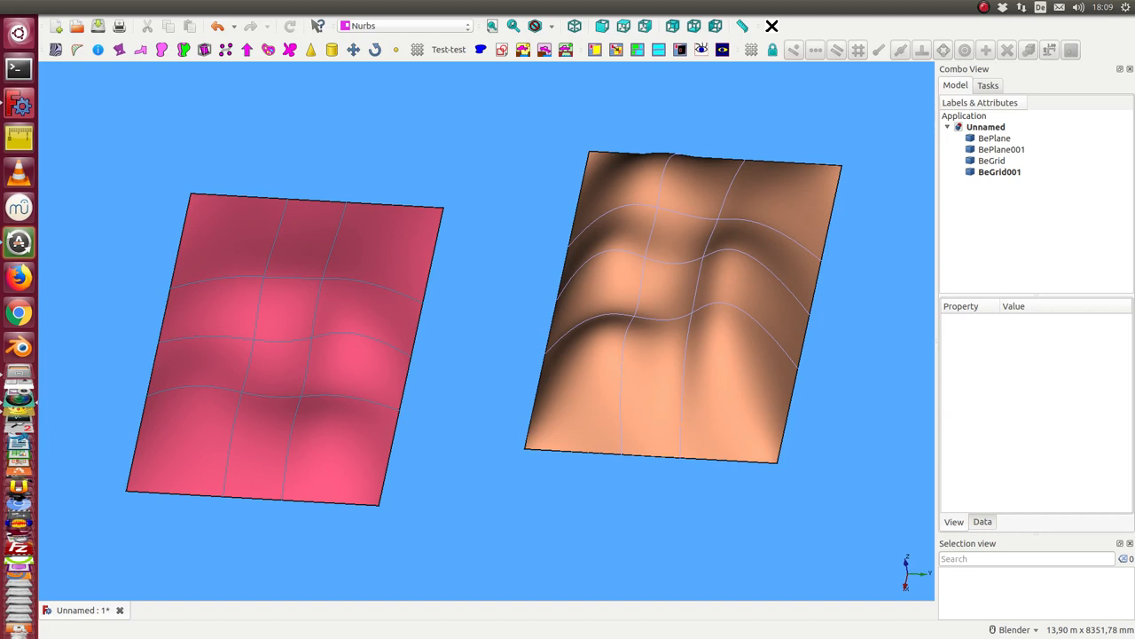
pyautogui.moveTo(545, 287)
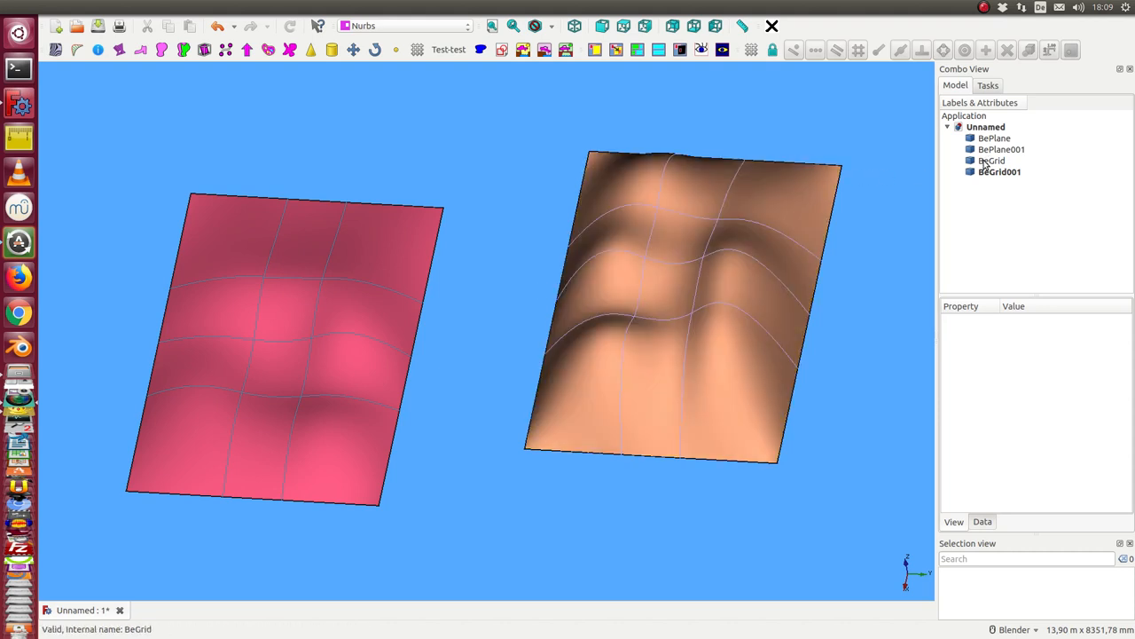
# - Toggle scene lighting off and on, then hide BeGrid and BeGrid001 leaving the plain faces
pyautogui.click(722, 50)
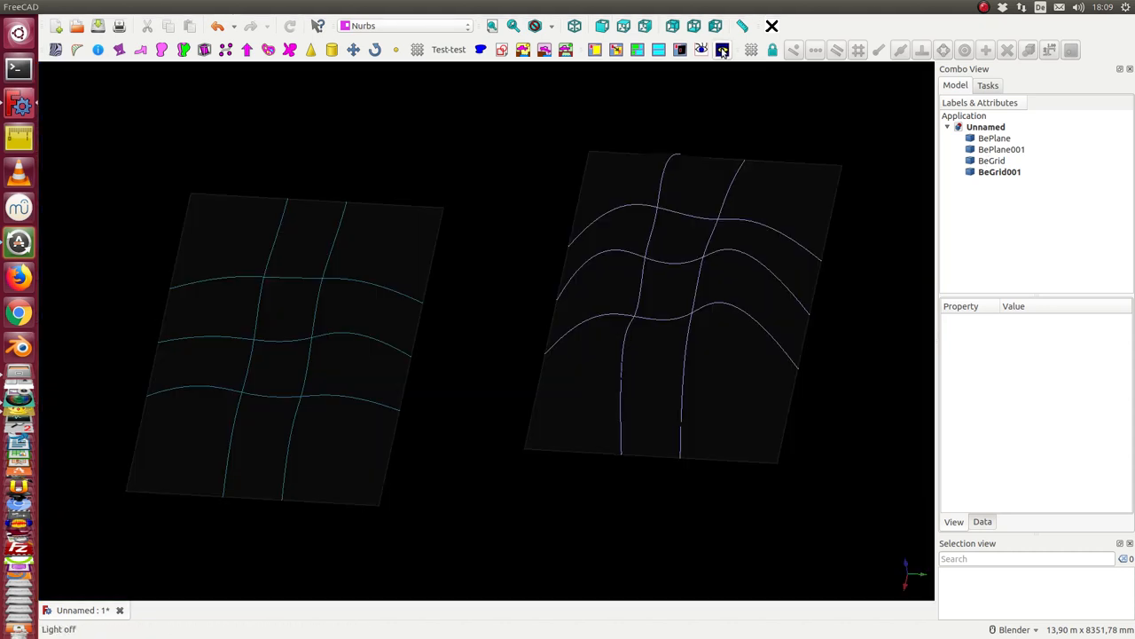
pyautogui.click(722, 50)
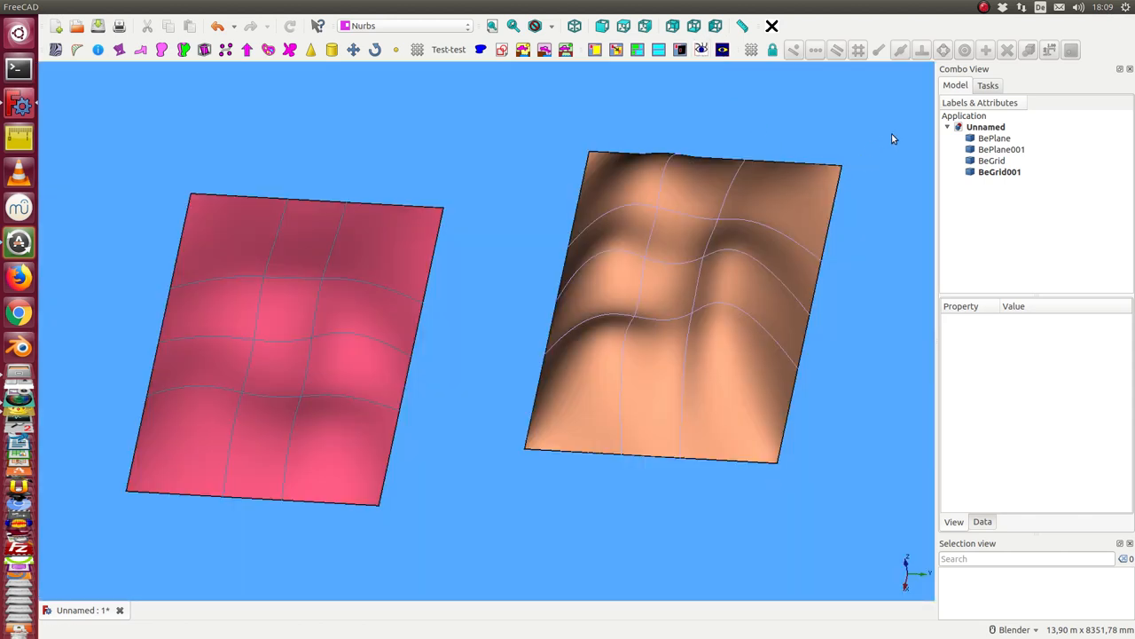
pyautogui.click(992, 159)
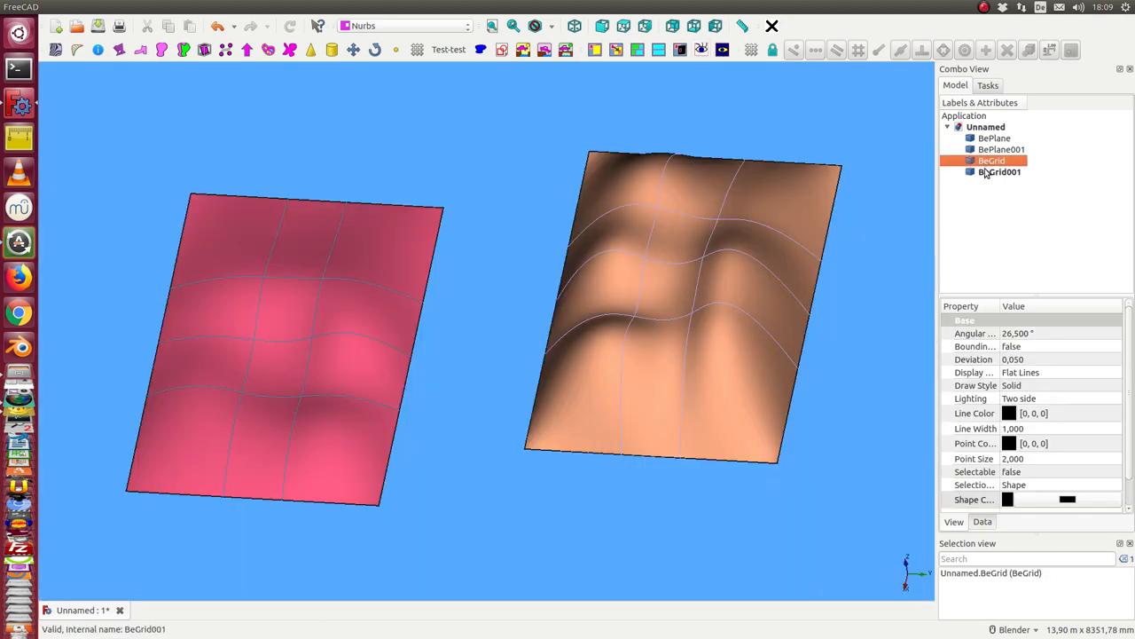
pyautogui.click(1000, 170)
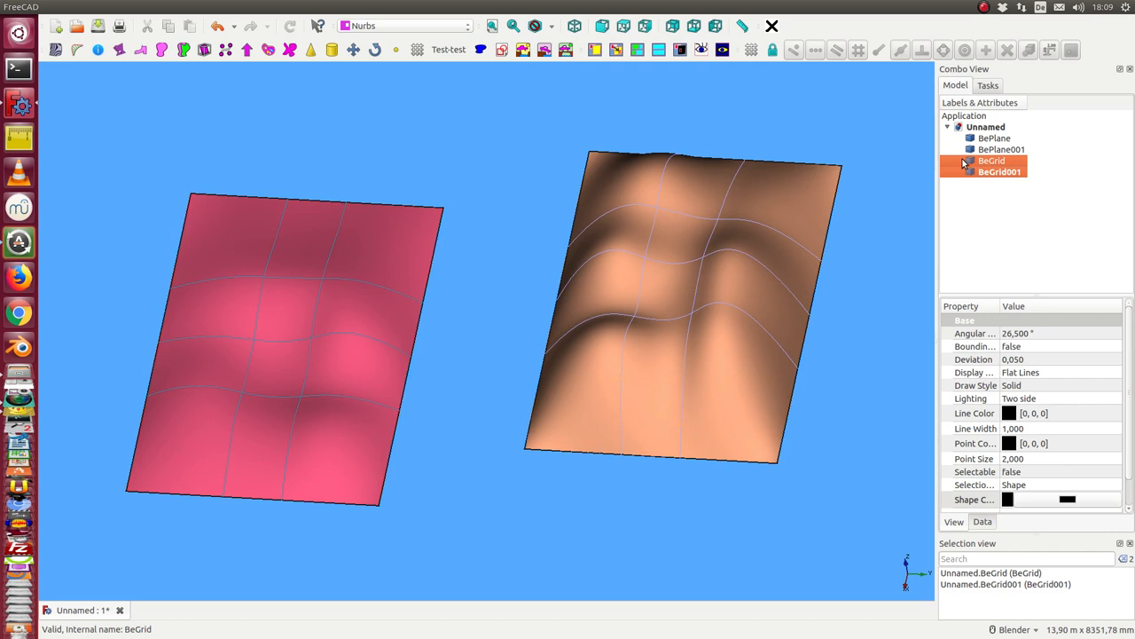
pyautogui.click(993, 139)
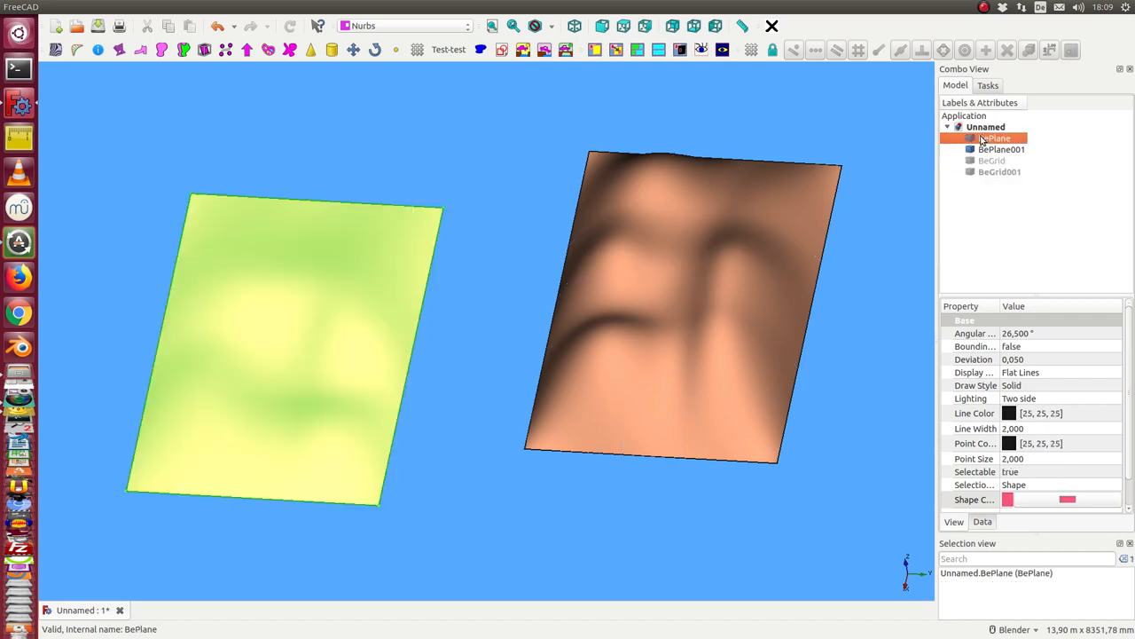
# - Launch the Multi Face Poles Editor on BePlane and BePlane001 and pick two edge poles on the left face
pyautogui.click(1001, 149)
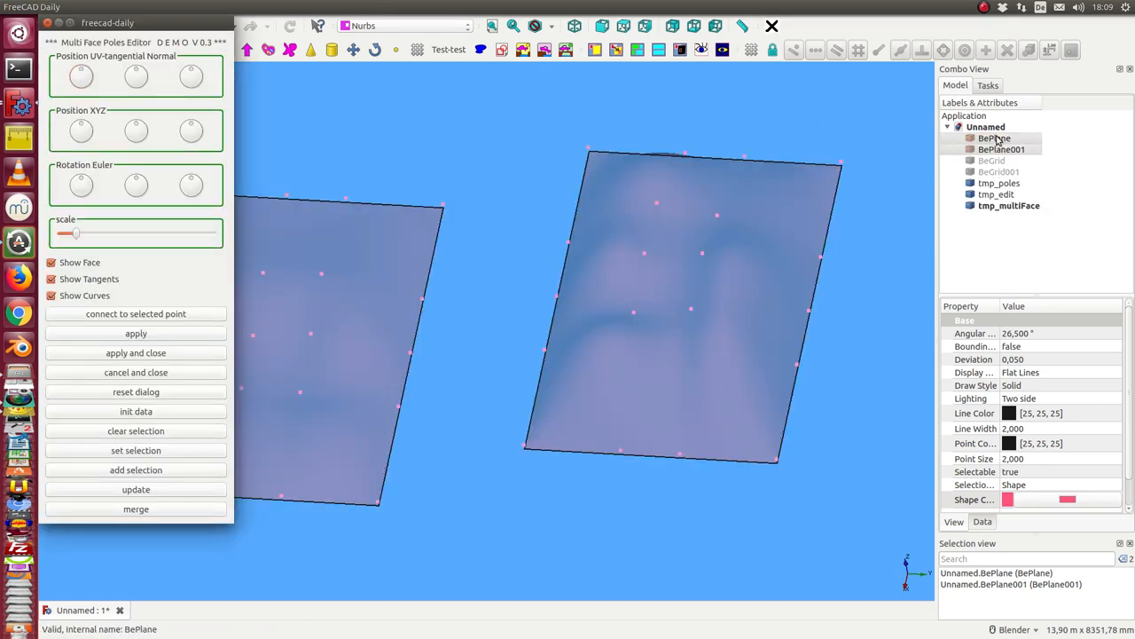
pyautogui.click(994, 139)
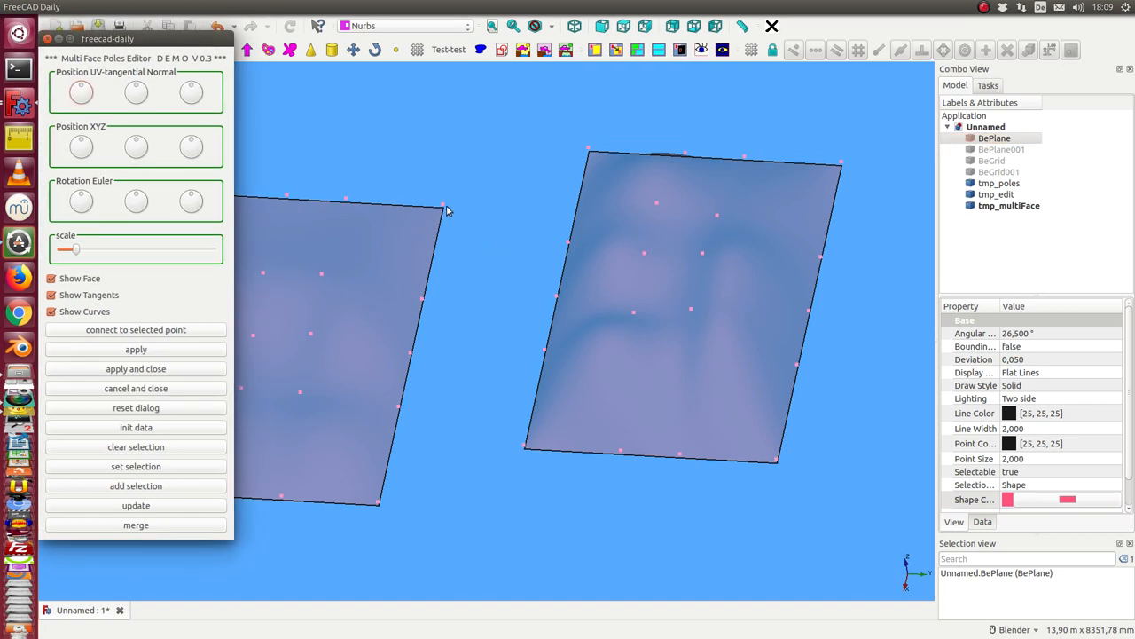
pyautogui.click(443, 206)
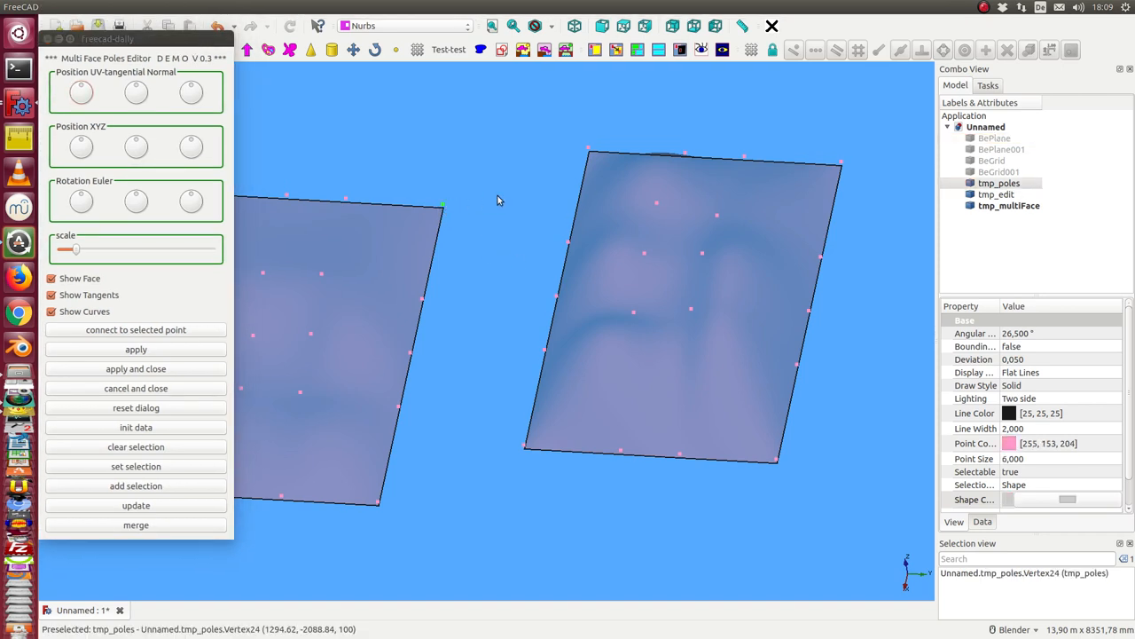
pyautogui.click(423, 302)
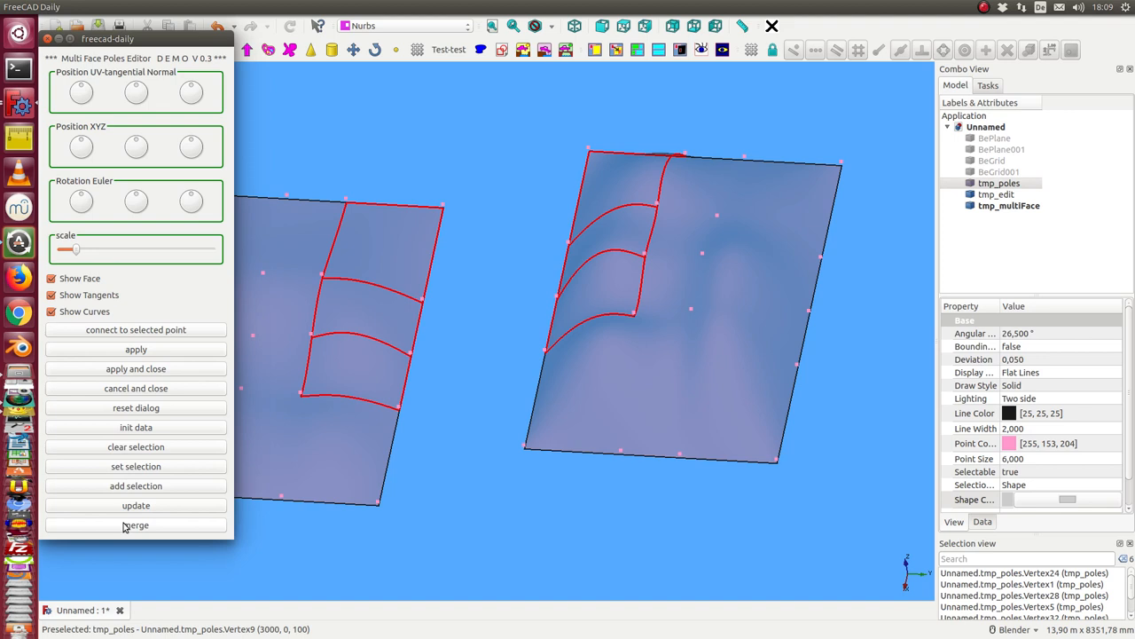
# - Merge the selected edge poles and pick the right face's bottom corner pole for joining
pyautogui.click(135, 525)
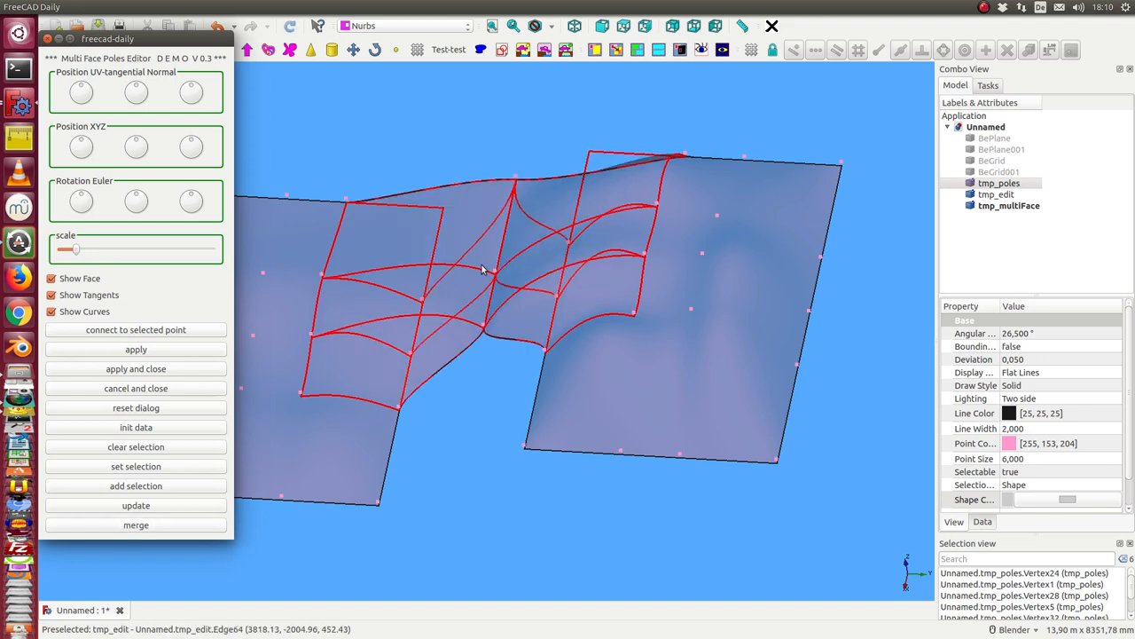
pyautogui.moveTo(459, 353)
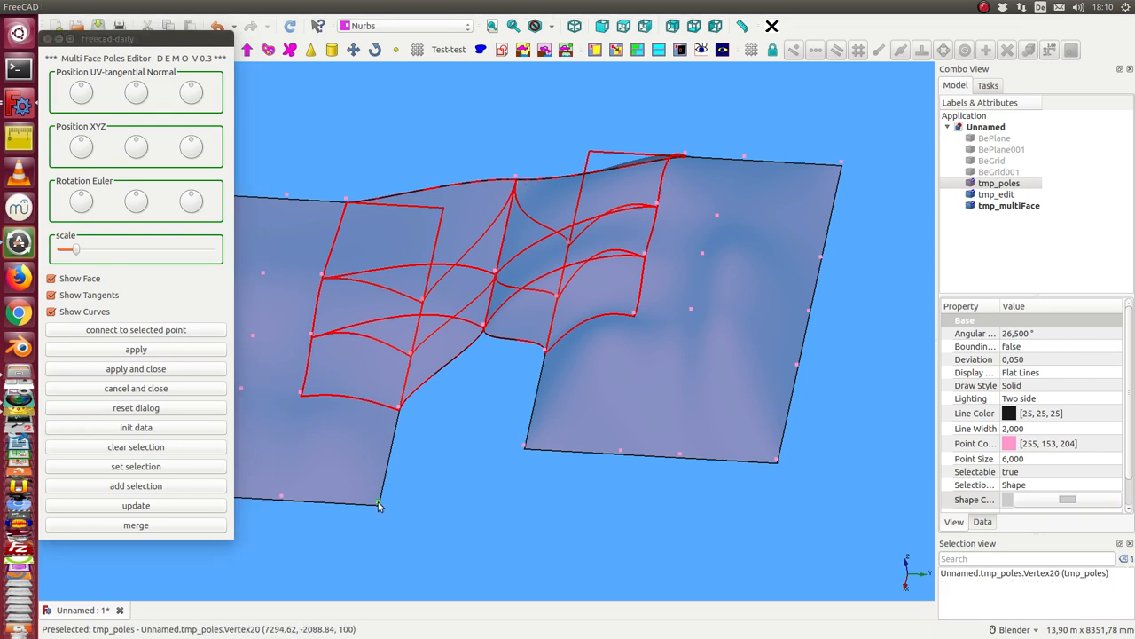
pyautogui.moveTo(525, 448)
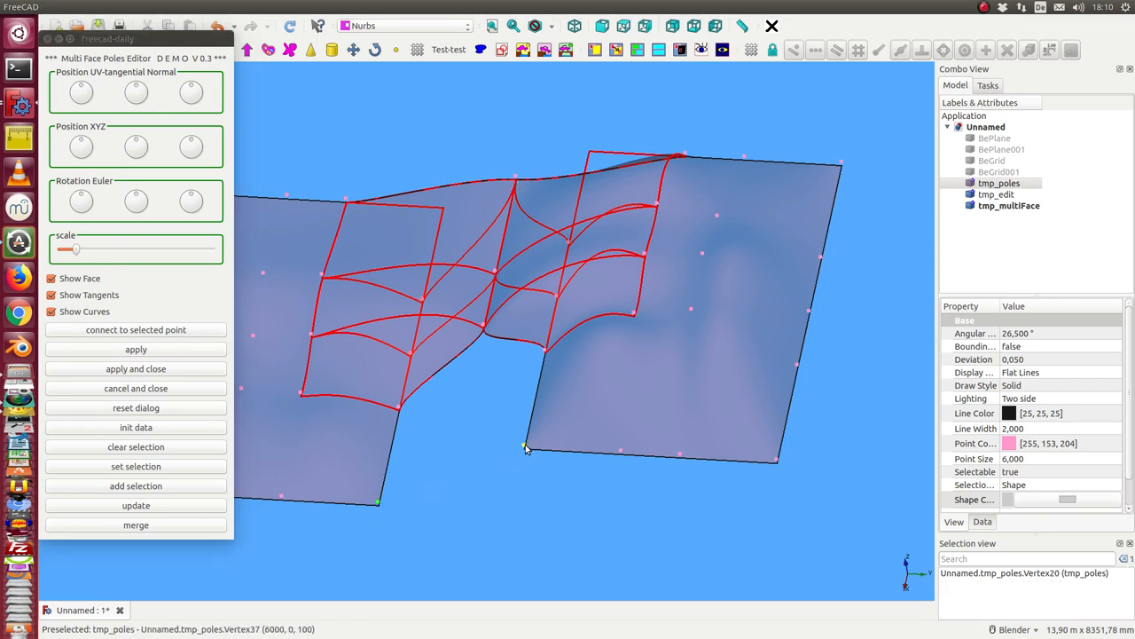
pyautogui.click(526, 447)
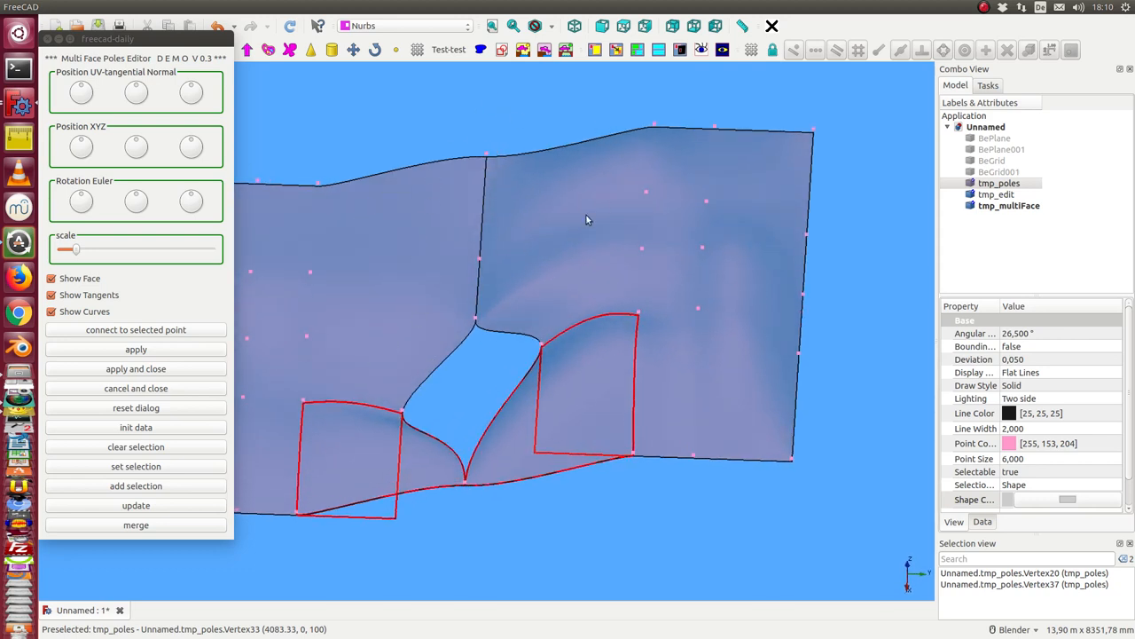
pyautogui.moveTo(424, 392)
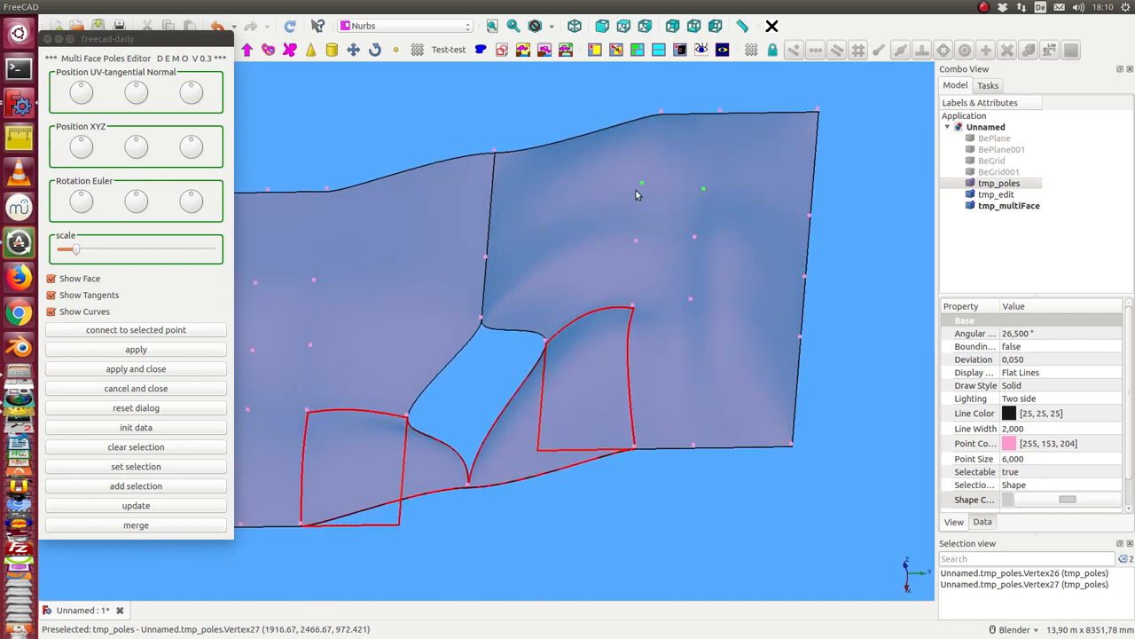
pyautogui.moveTo(671, 190)
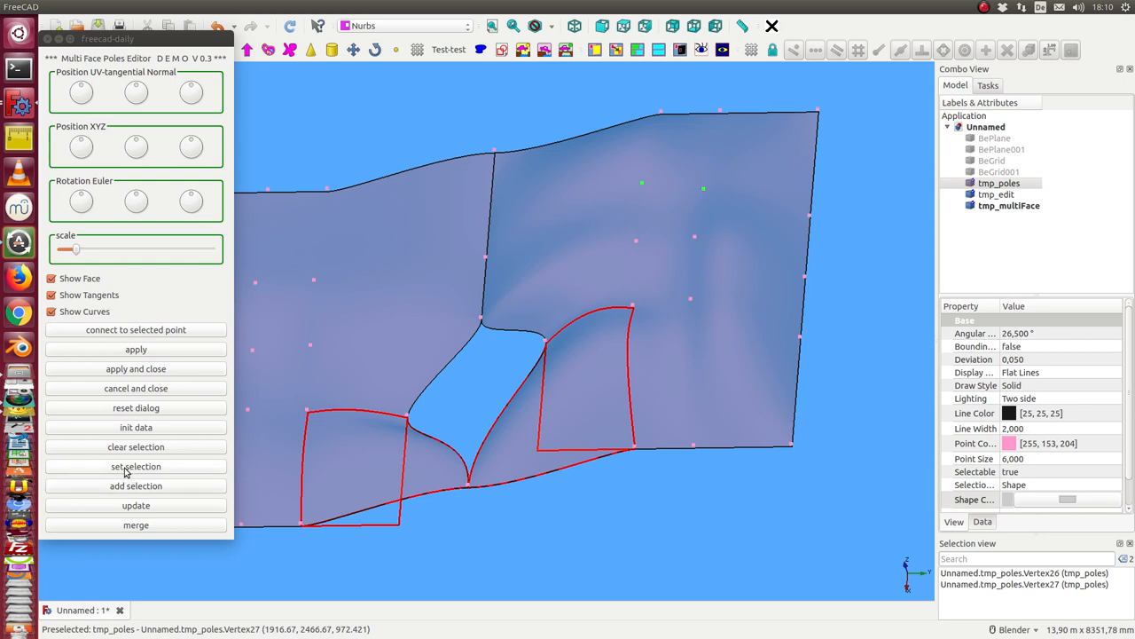
# - Make the four right-face poles the selection and collapse them into a single peaked point
pyautogui.click(135, 525)
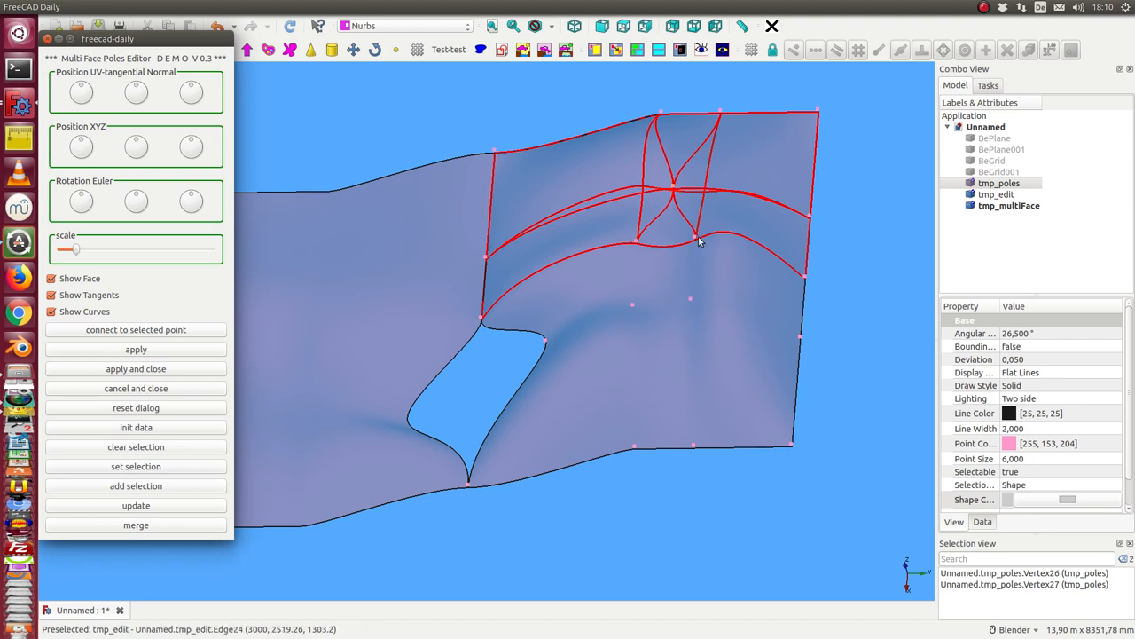
pyautogui.moveTo(635, 332)
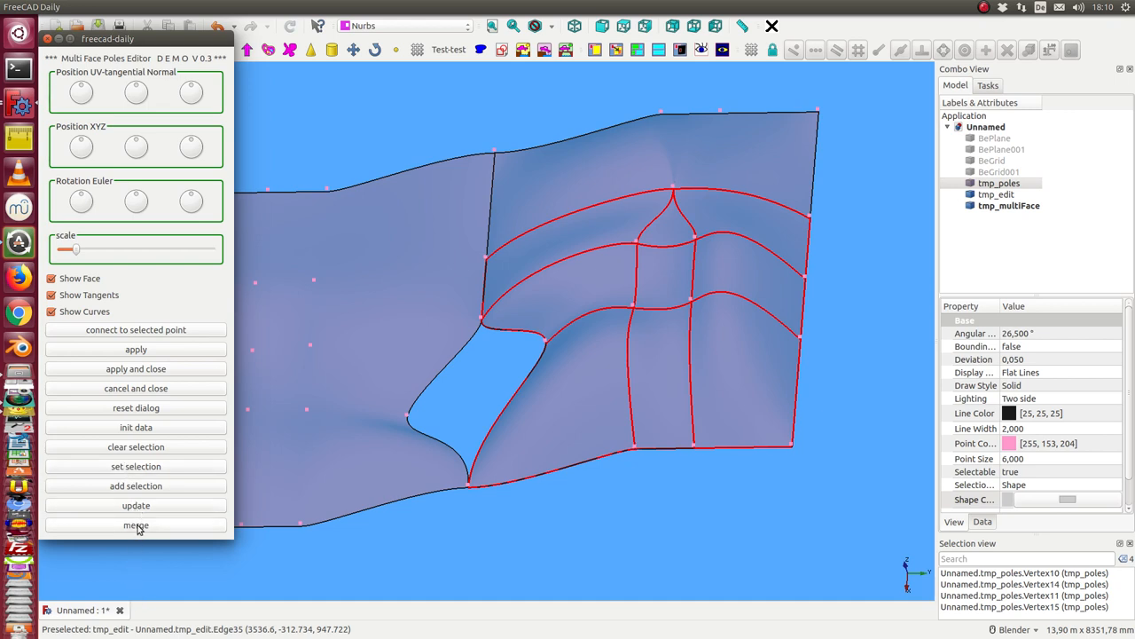
pyautogui.click(135, 504)
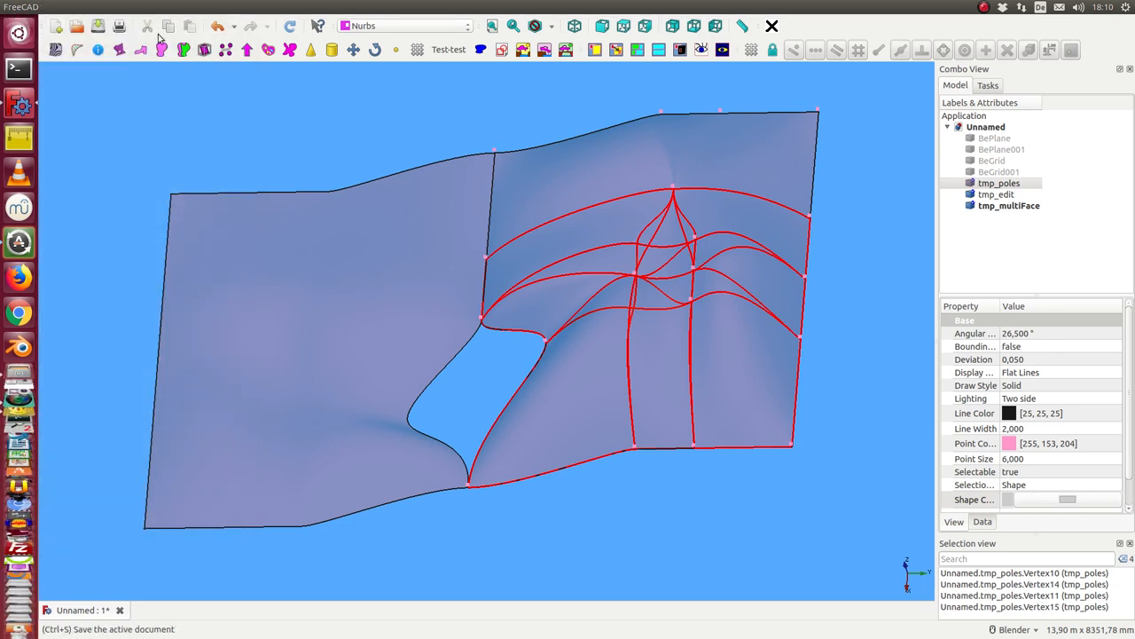
# - Create control grid BeGrid002 for tmp_multiFace, view the pole net alone, then restore the surfaces
pyautogui.click(998, 193)
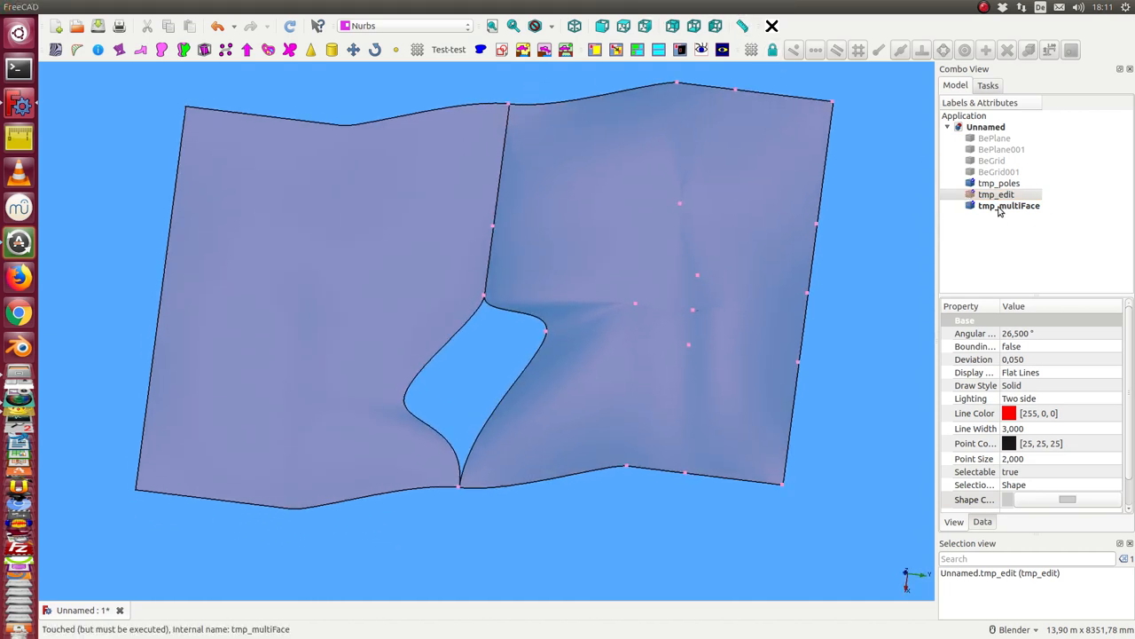
pyautogui.click(710, 7)
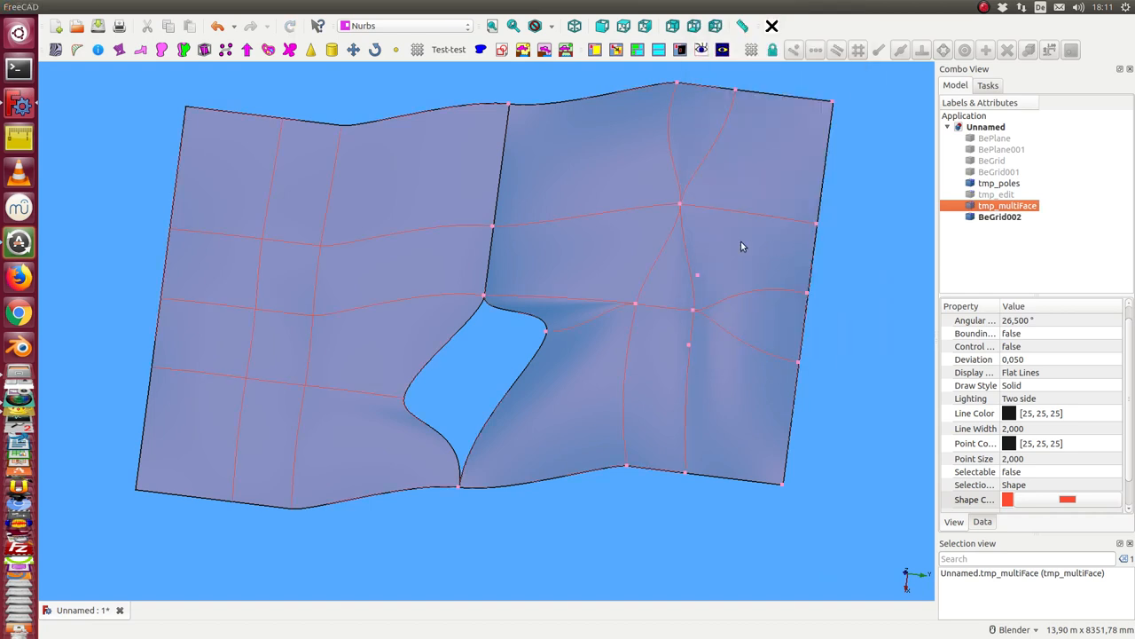
pyautogui.click(722, 49)
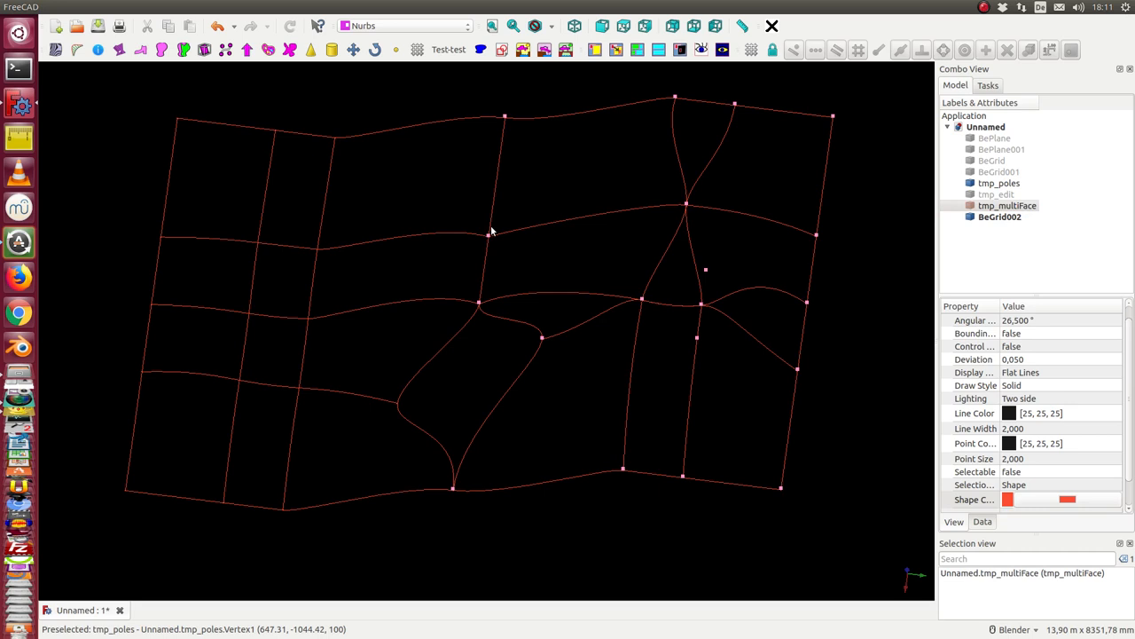
pyautogui.moveTo(417, 418)
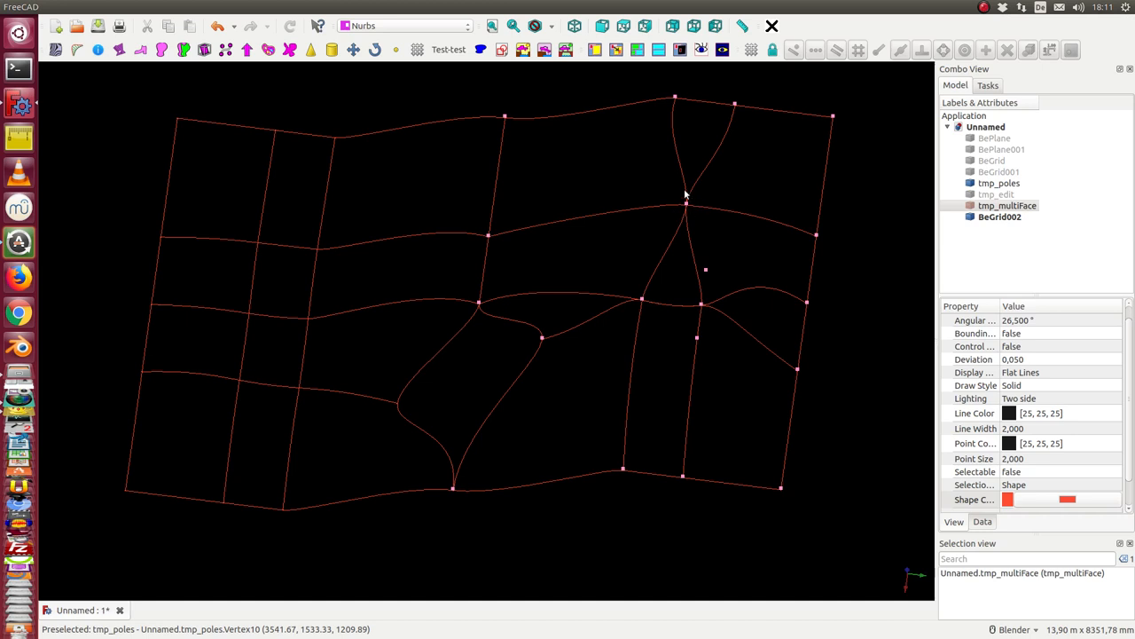
pyautogui.moveTo(688, 206)
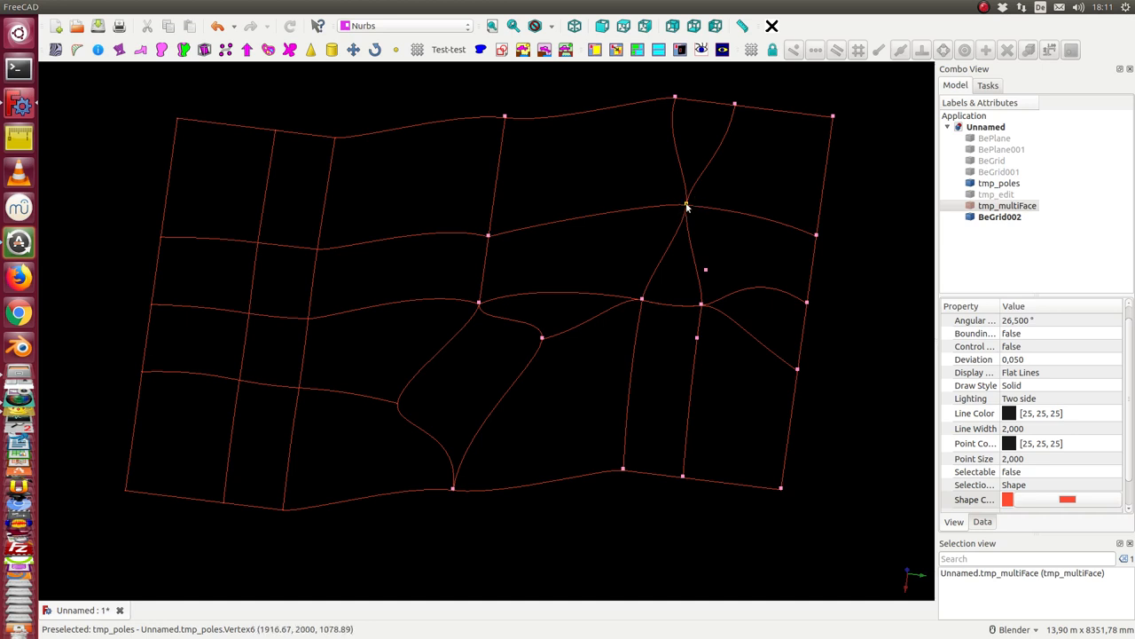
pyautogui.moveTo(703, 211)
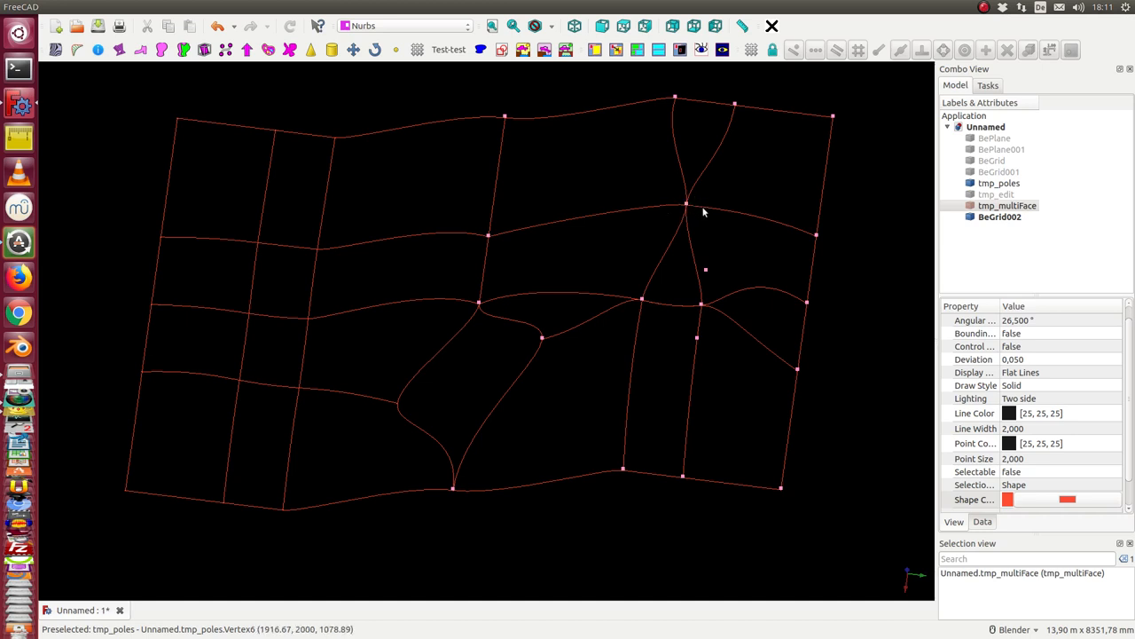
pyautogui.moveTo(701, 328)
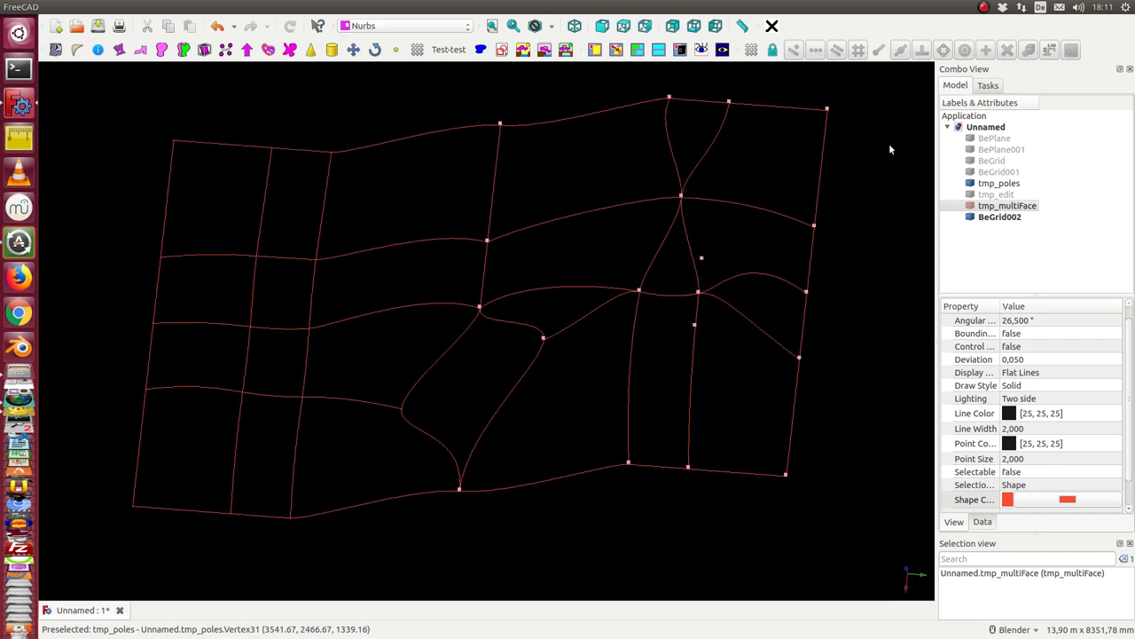
pyautogui.click(701, 50)
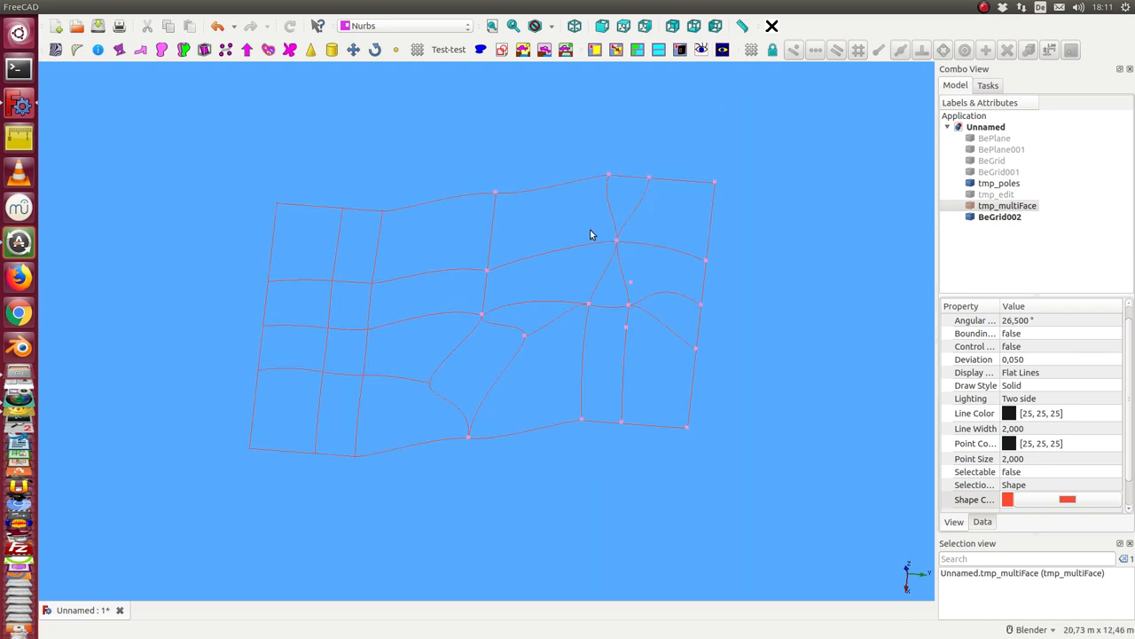
# - Apply the Zebra Tool with tmp_poles and BeGrid002 selected and zoom toward the hole region
pyautogui.click(1008, 206)
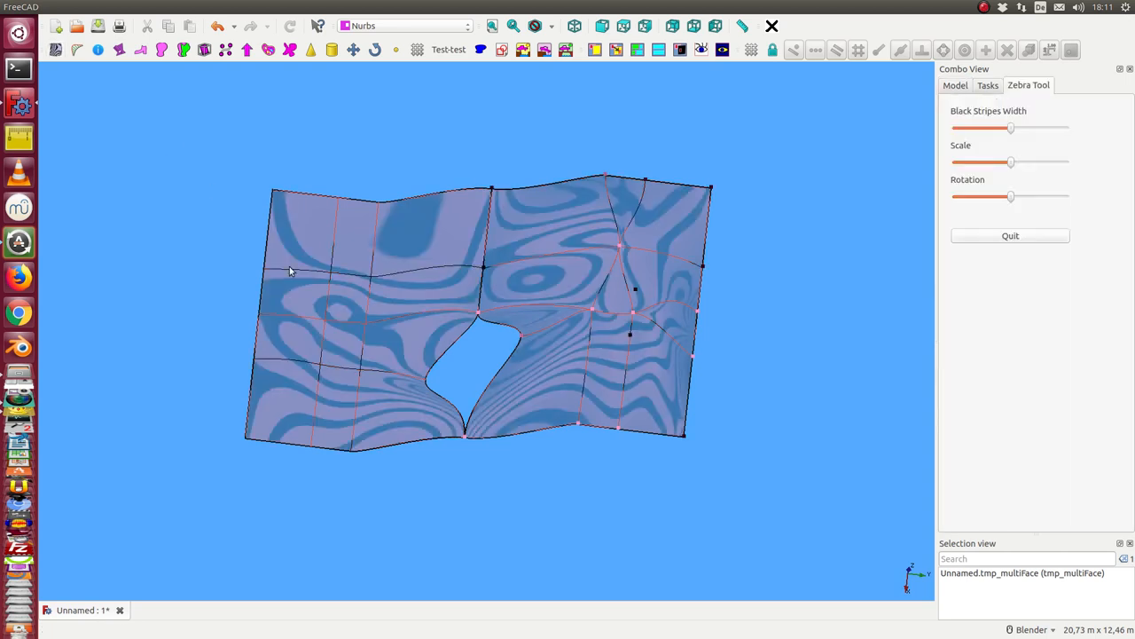
pyautogui.click(954, 85)
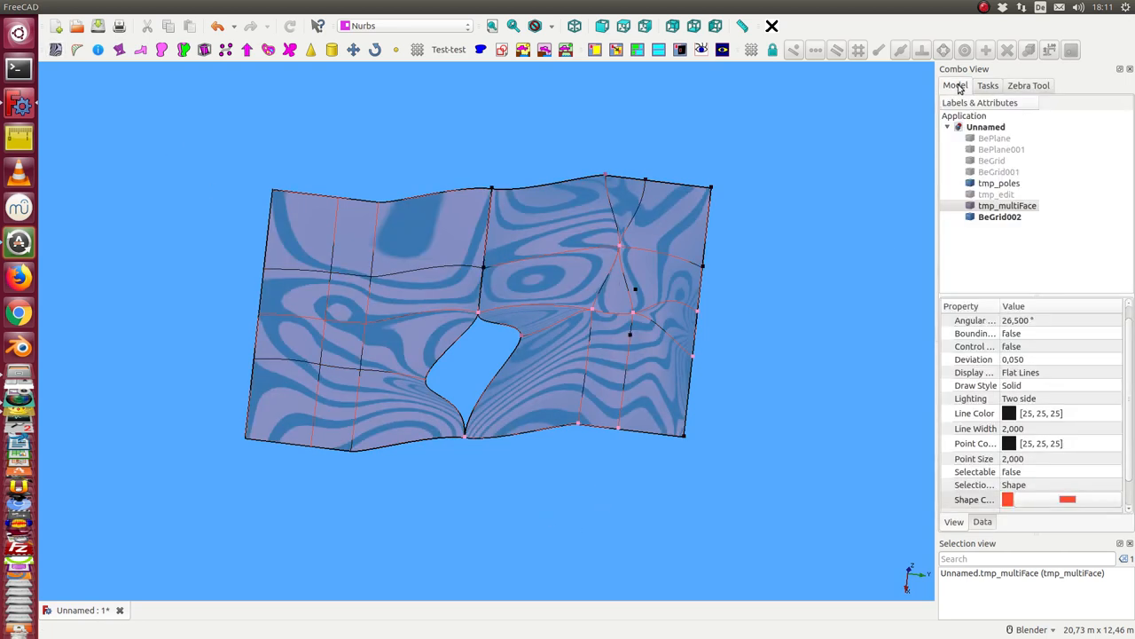
pyautogui.click(1001, 183)
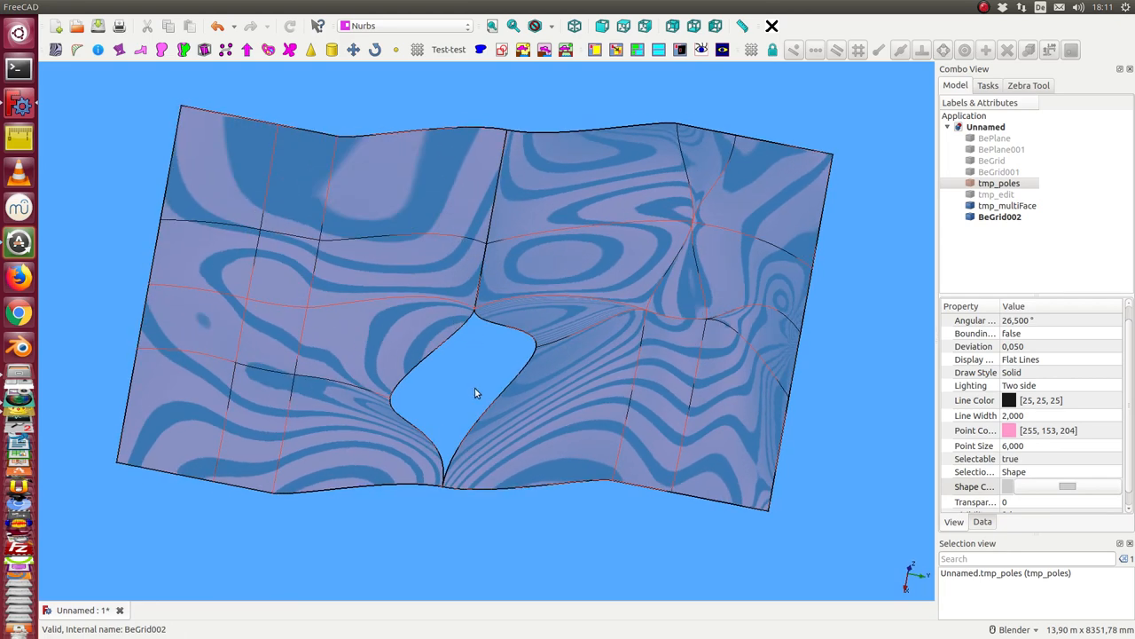
pyautogui.moveTo(670, 345)
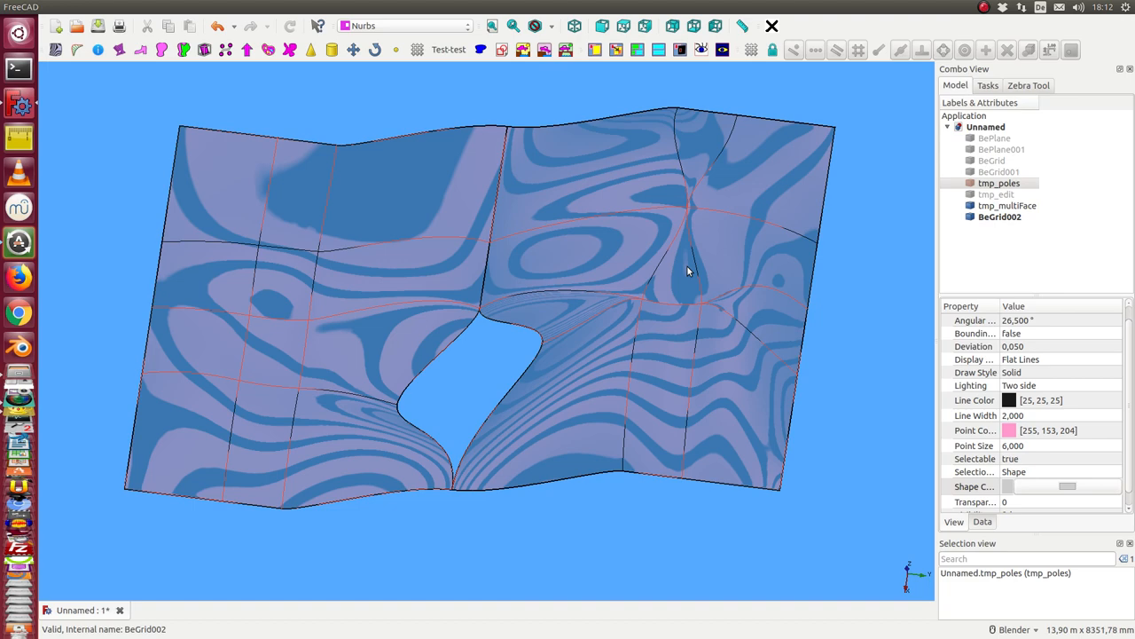
pyautogui.moveTo(703, 308)
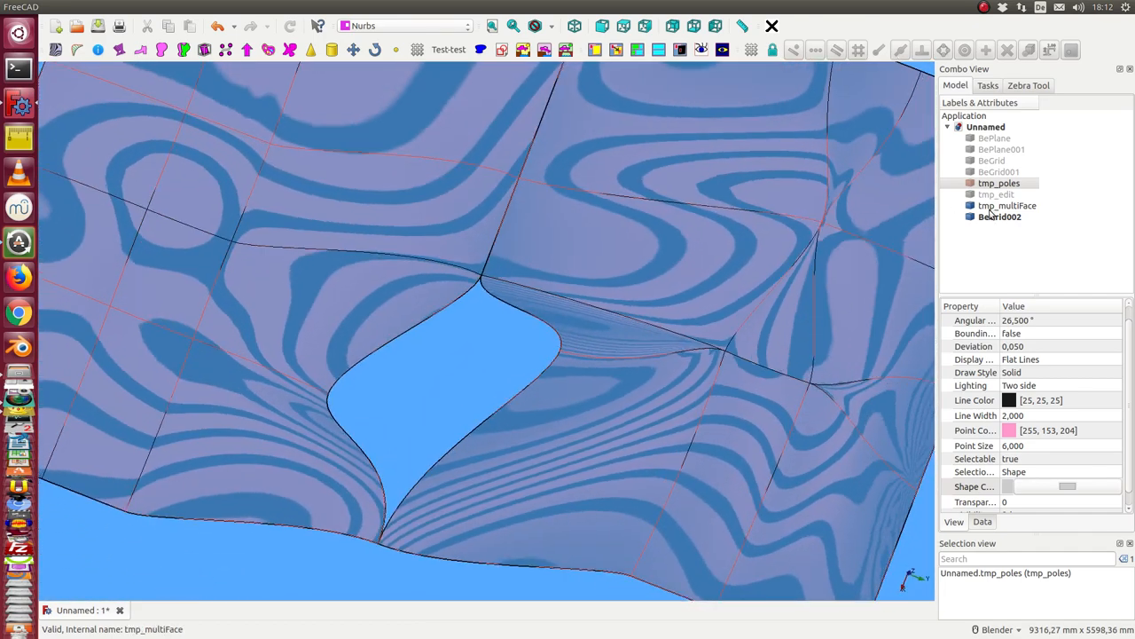
pyautogui.click(1001, 217)
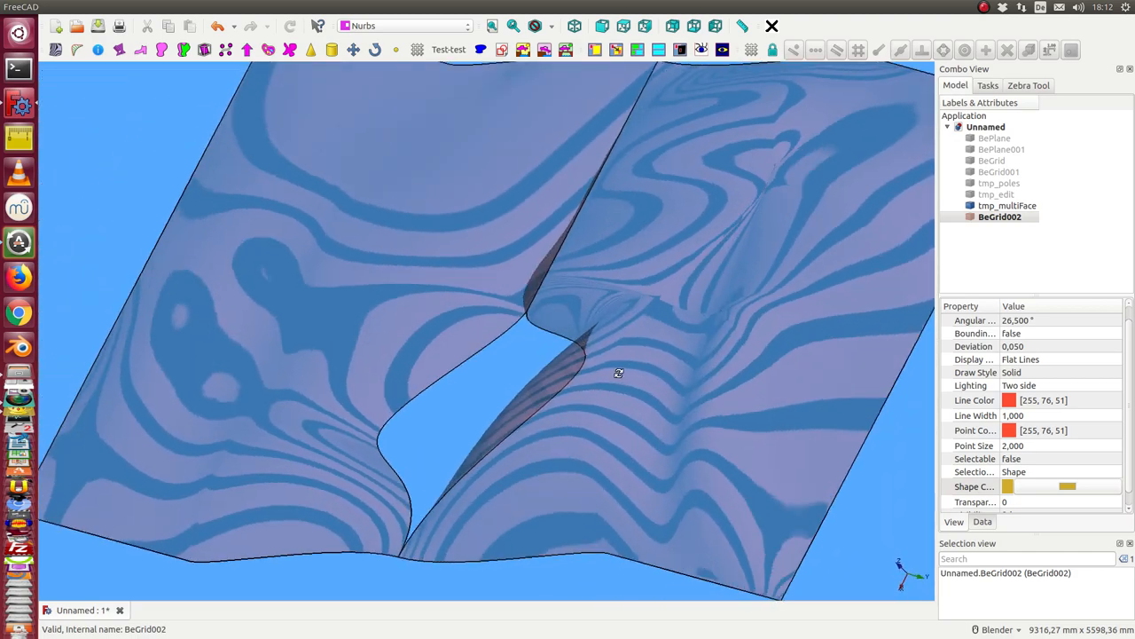
pyautogui.moveTo(617, 372); pyautogui.dragTo(703, 380)
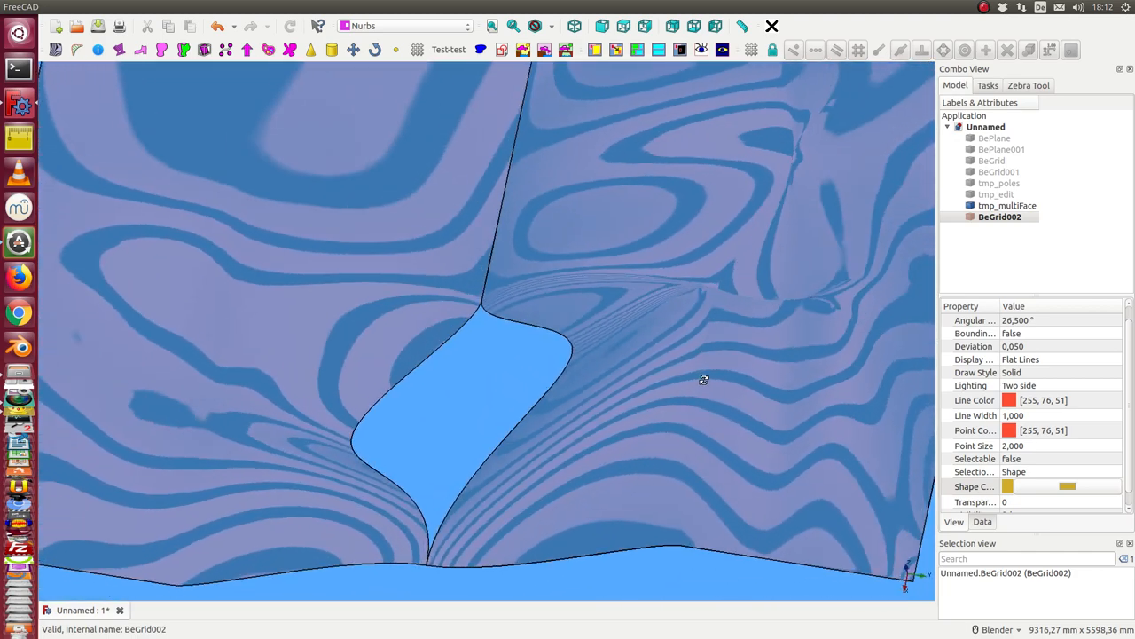
pyautogui.scroll(-3)
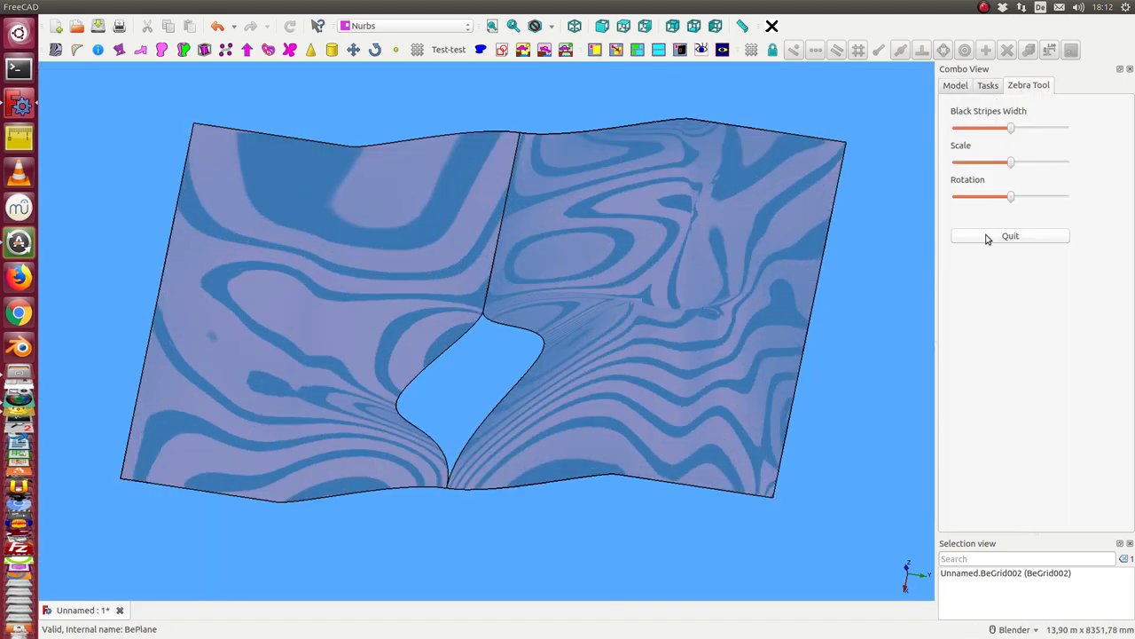
# - Quit the Zebra Tool and select tmp_multiFace to show its right face's 13×10 B-spline info
pyautogui.click(1011, 234)
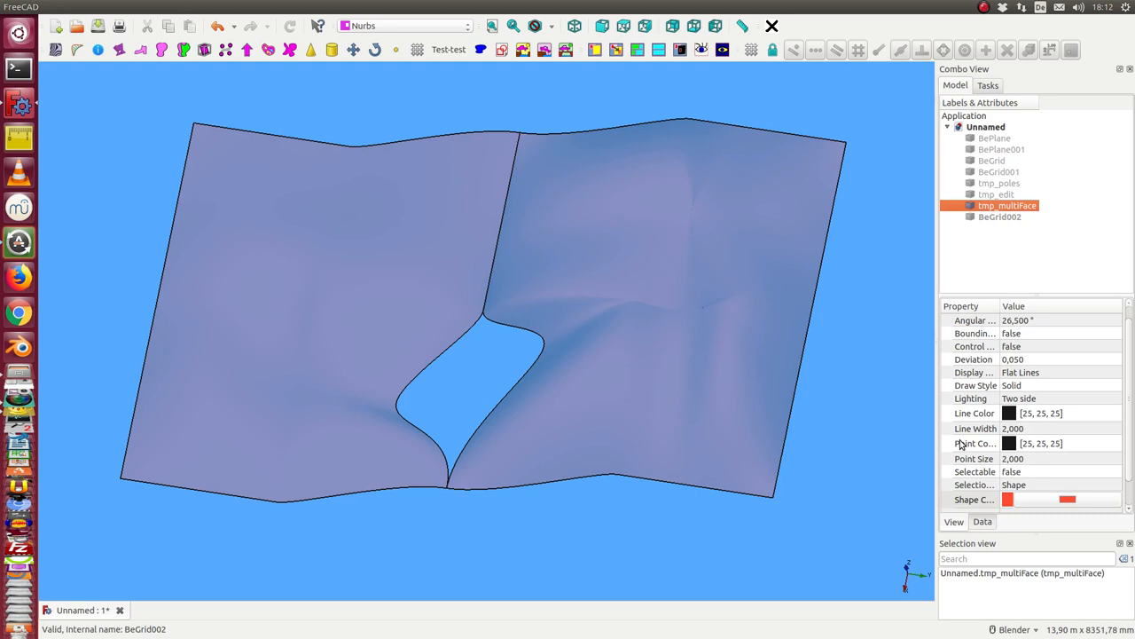
pyautogui.click(972, 484)
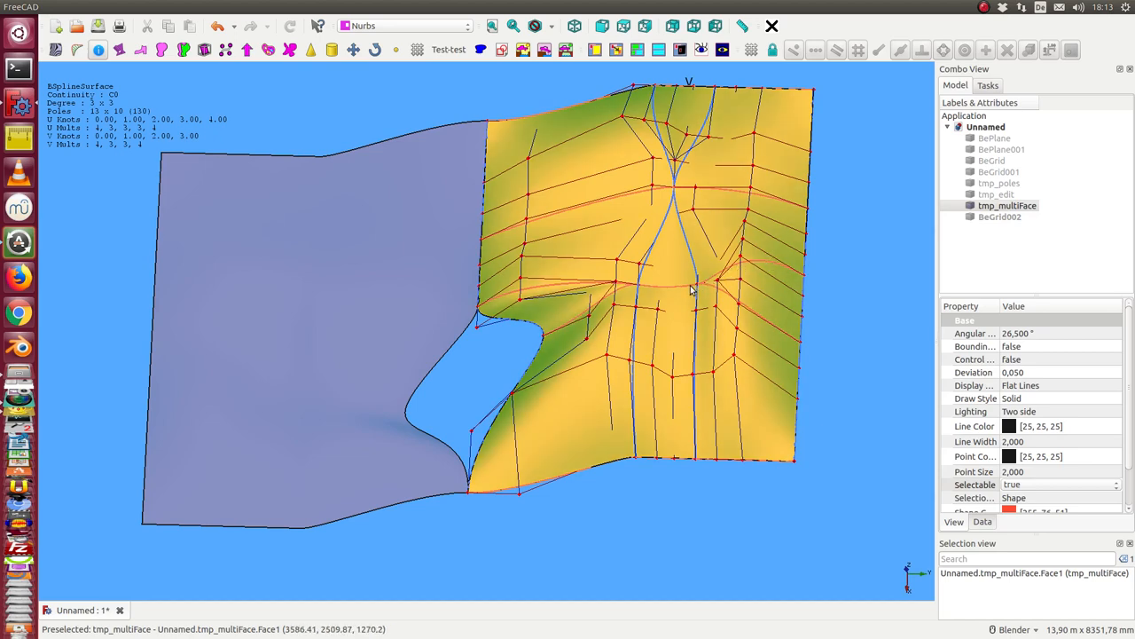
pyautogui.moveTo(618, 281)
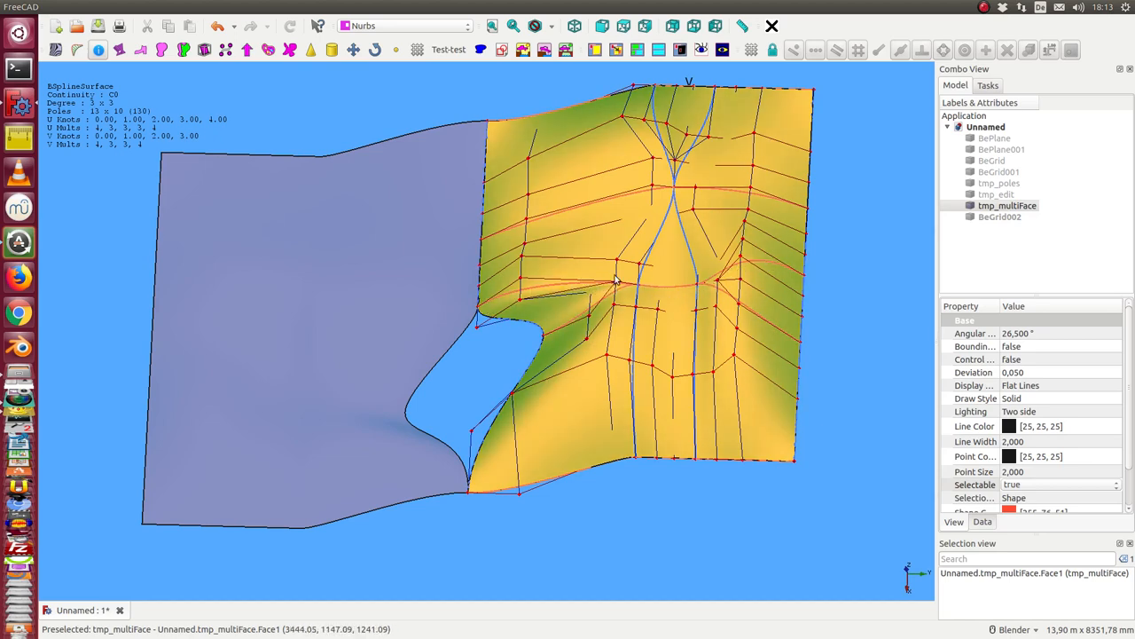